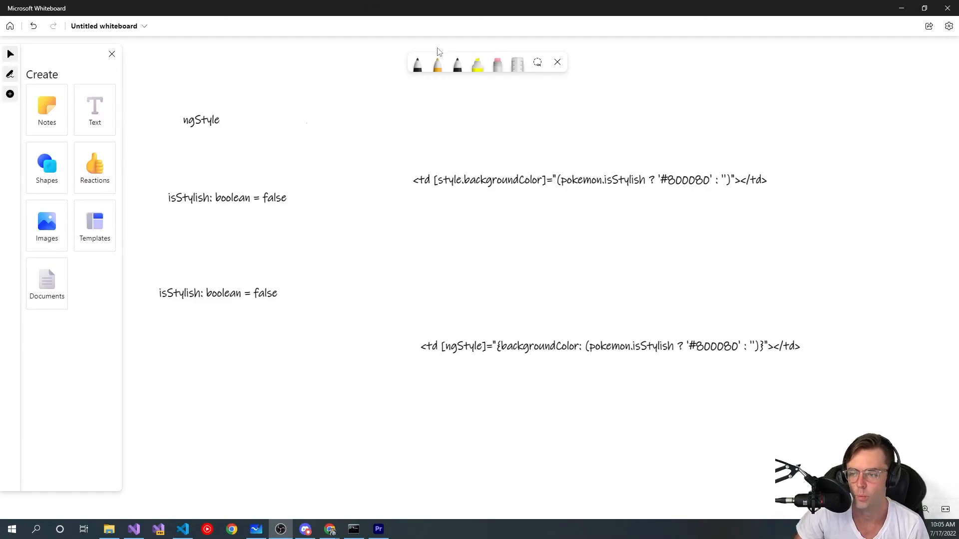
mouse_move(342, 91)
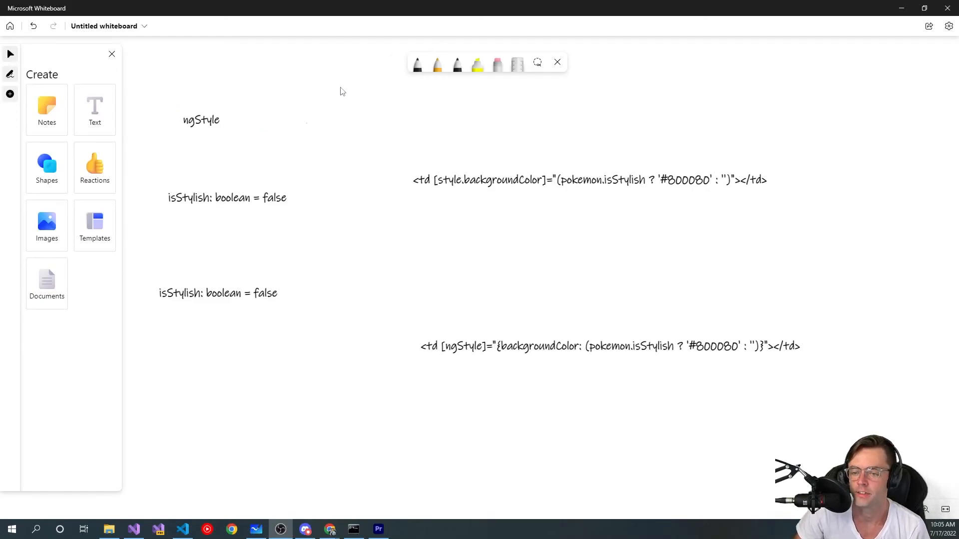
mouse_move(864, 96)
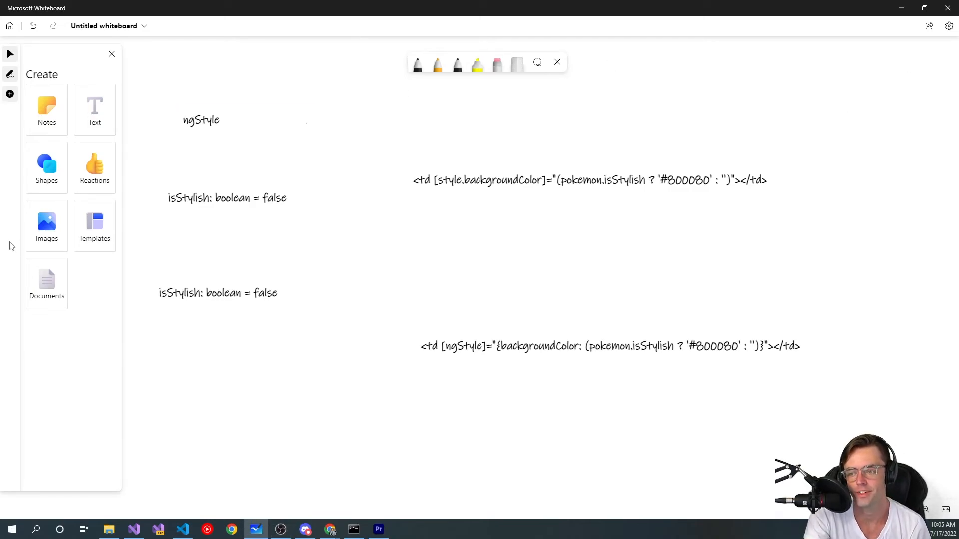
Pan the whiteboard to bring the ngClass notes with isCool bindings into view.
left_click_drag(186, 129, 219, 130)
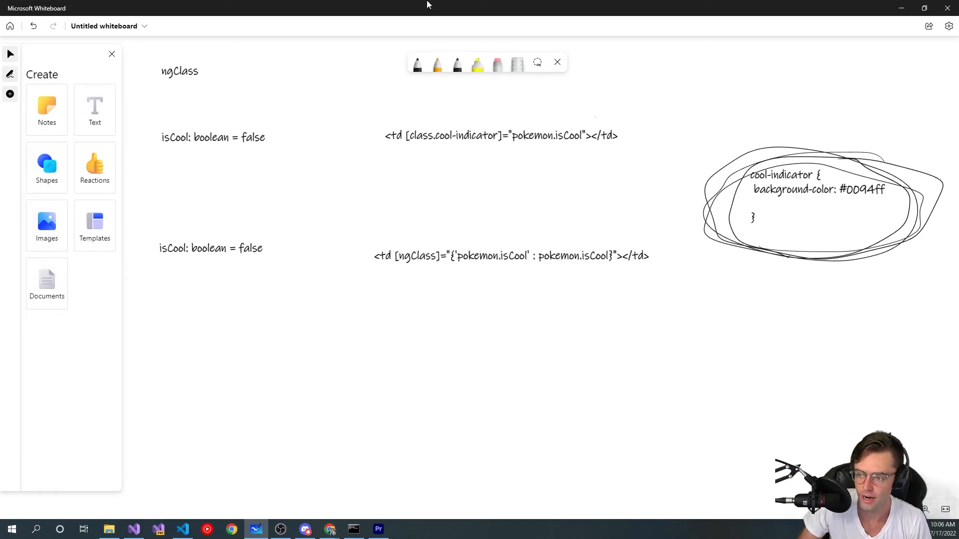
Handwrite 'style-oneline (' beside the ngStyle heading and underline '#800080'.
scroll("down", 3)
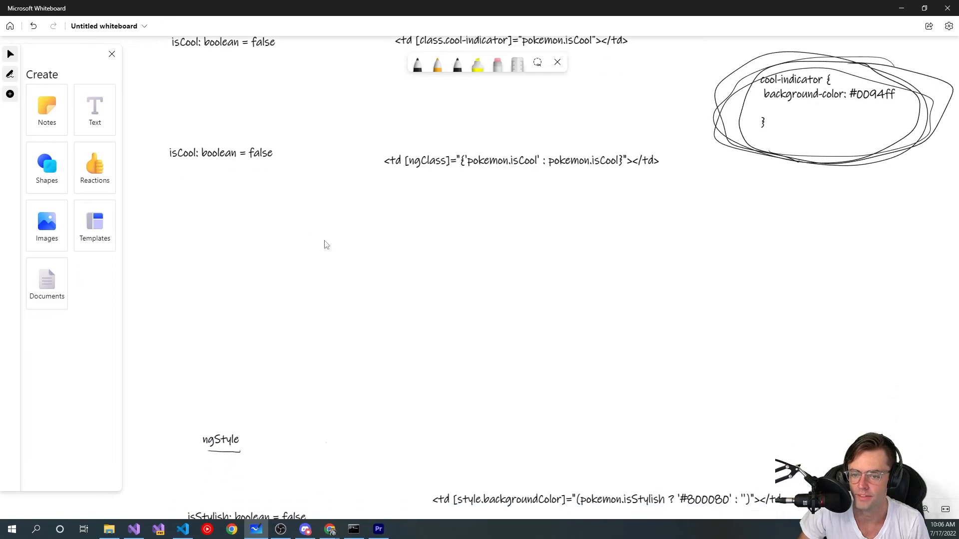
scroll("down", 3)
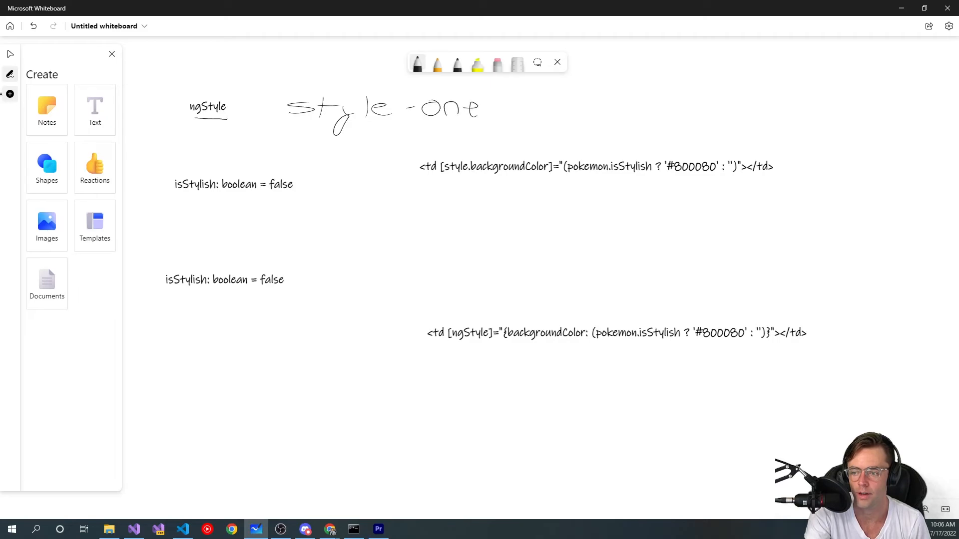
left_click_drag(484, 107, 587, 107)
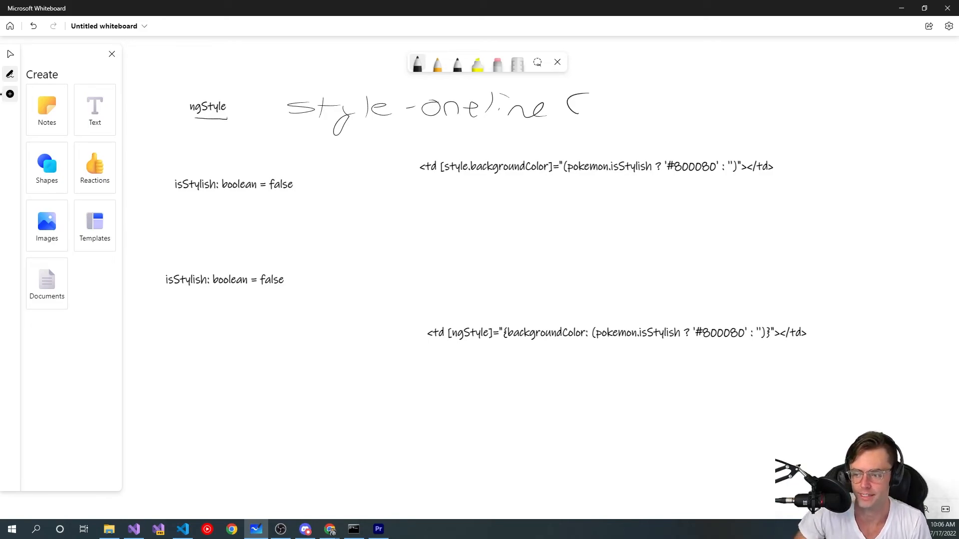
mouse_move(436, 52)
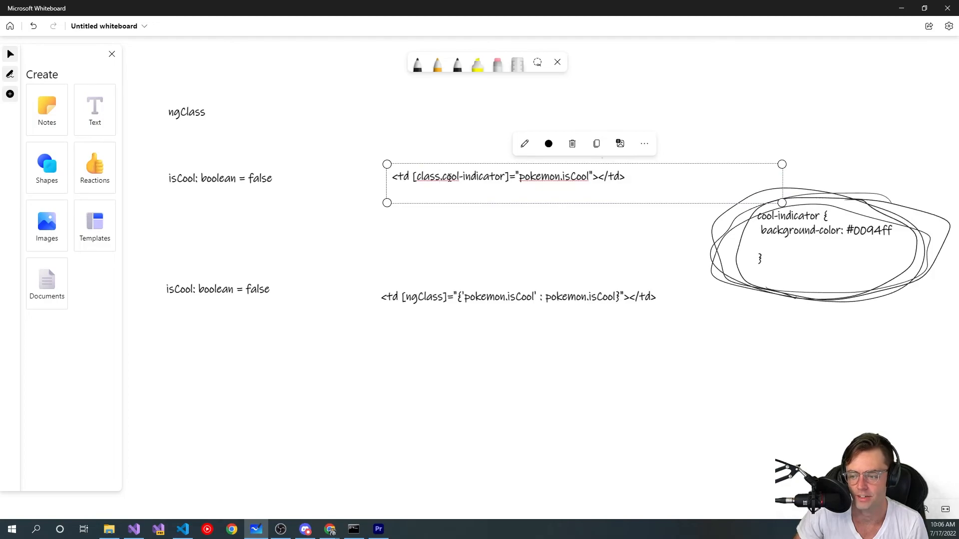
double_click(474, 176)
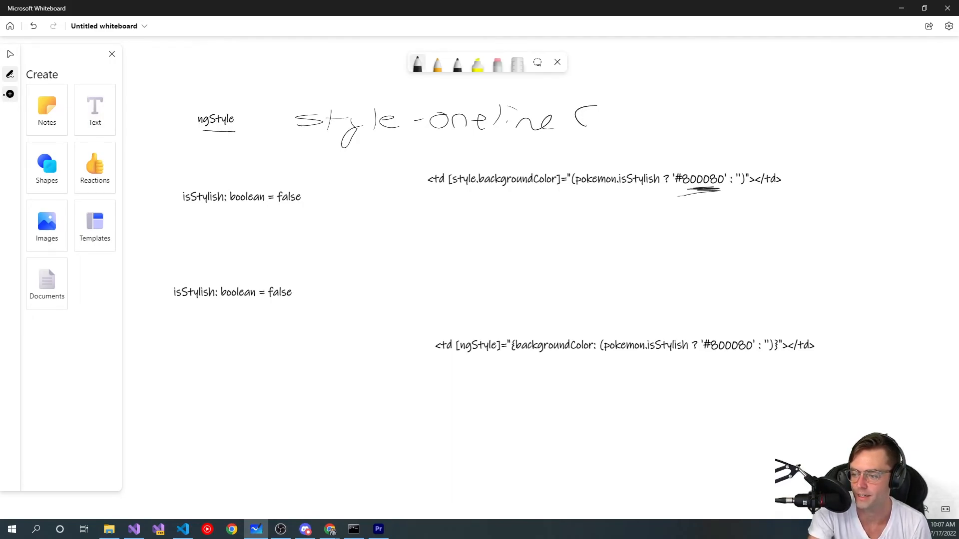
Underline style.backgroundColor and draw an arrow from '#800080' to it.
left_click_drag(486, 189, 551, 189)
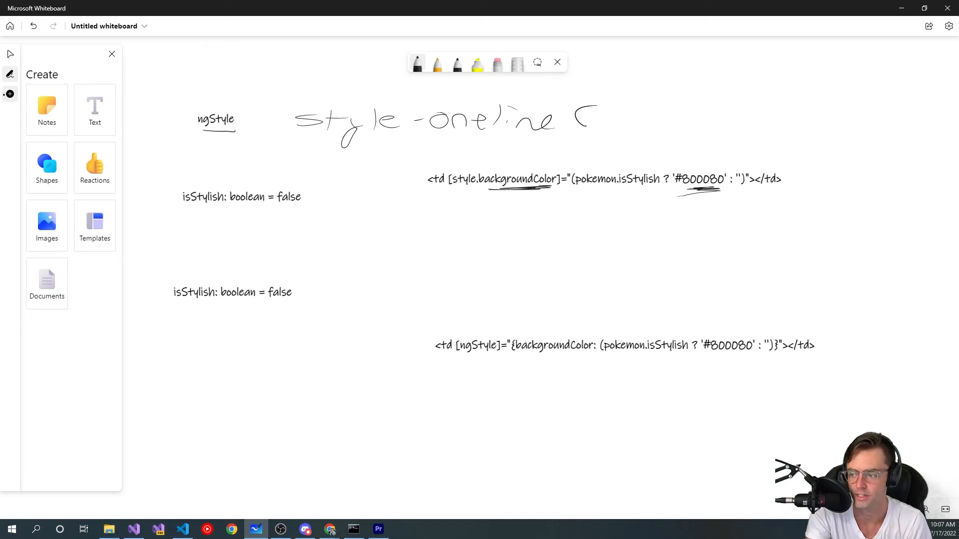
left_click_drag(618, 152, 628, 163)
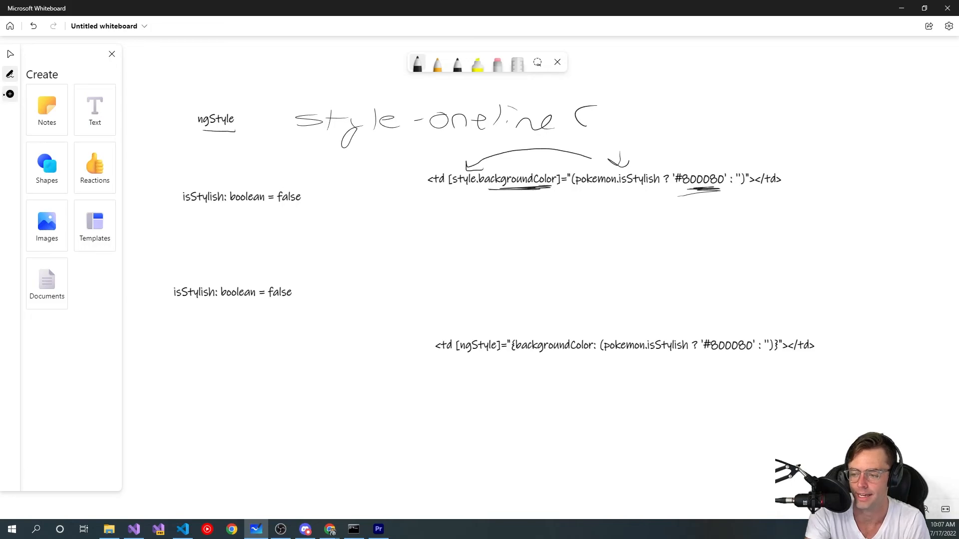
Handwrite 'style = {background' below the binding, then erase the draft.
left_click_drag(465, 239, 519, 227)
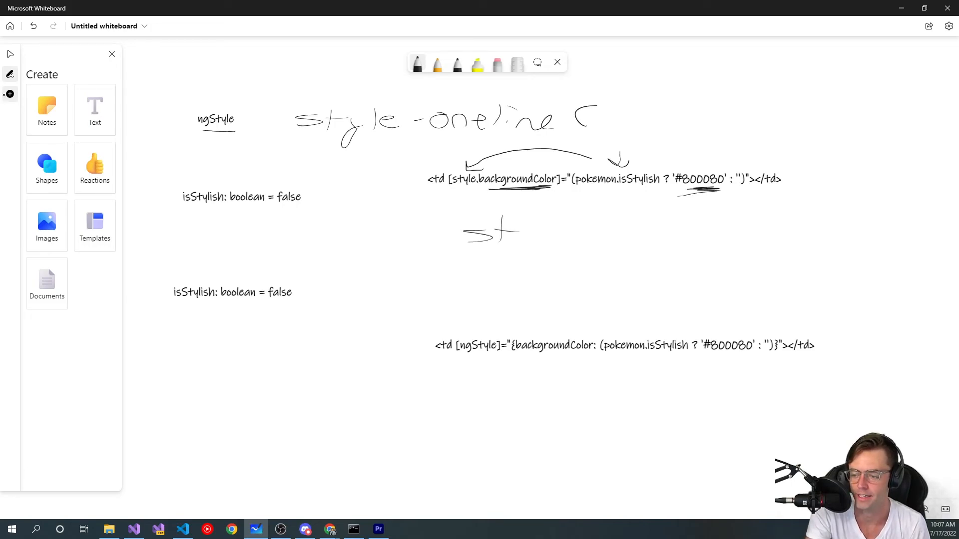
left_click_drag(519, 233, 603, 233)
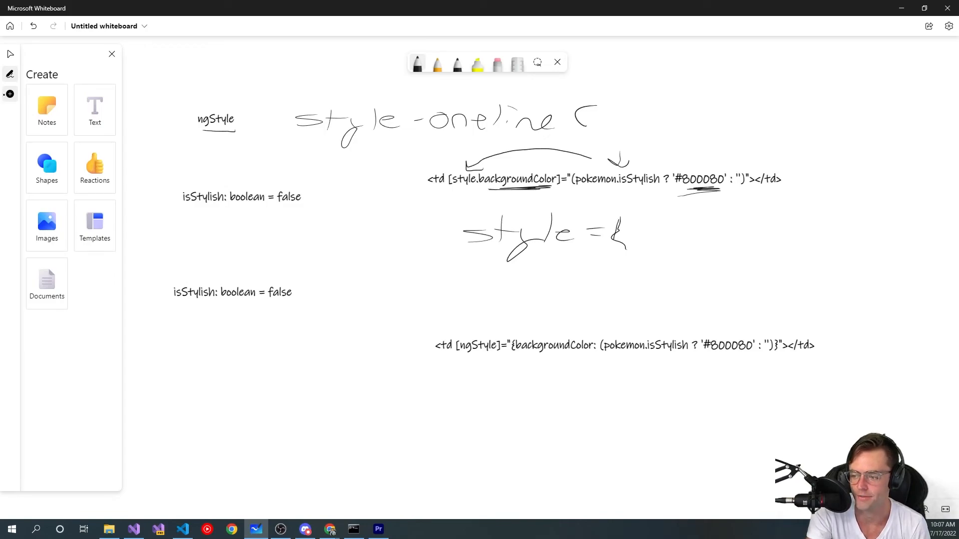
left_click_drag(636, 230, 704, 236)
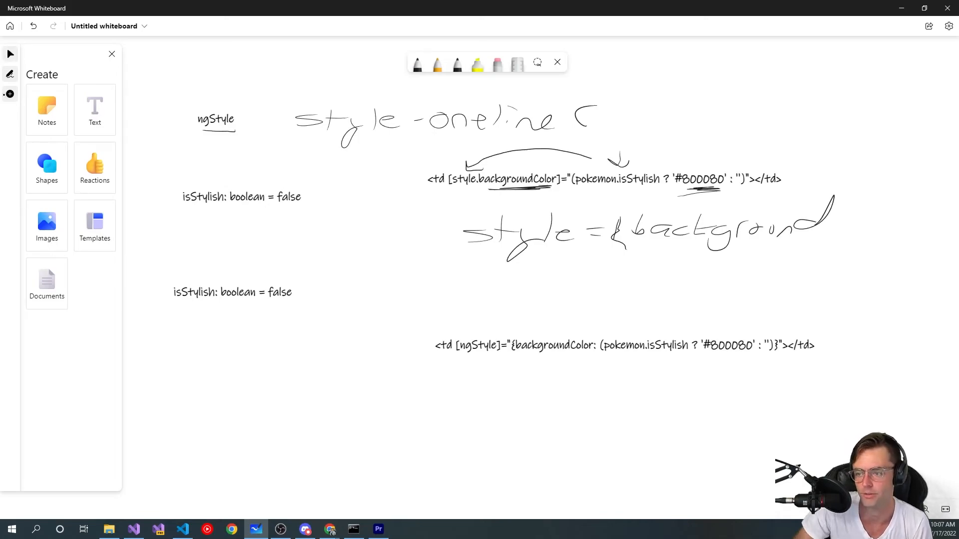
left_click(498, 64)
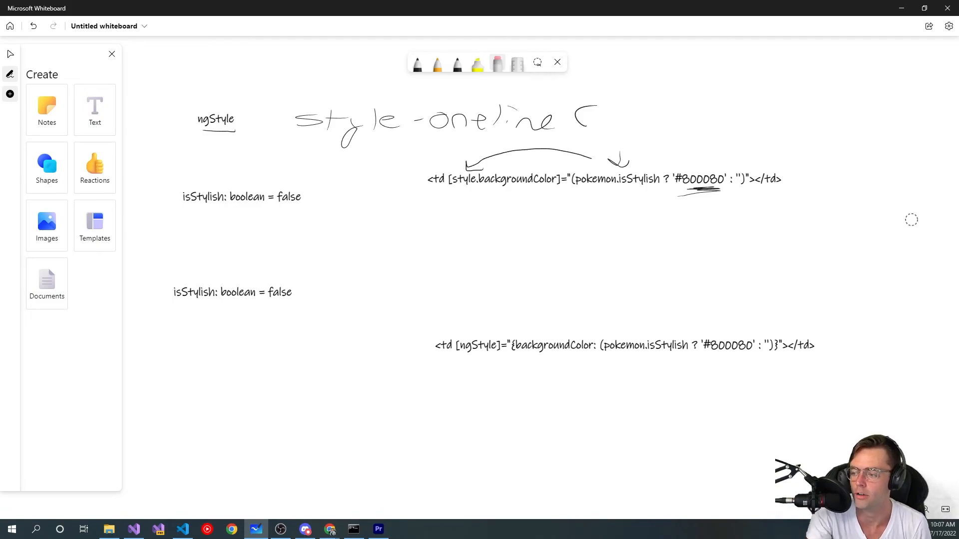
mouse_move(417, 62)
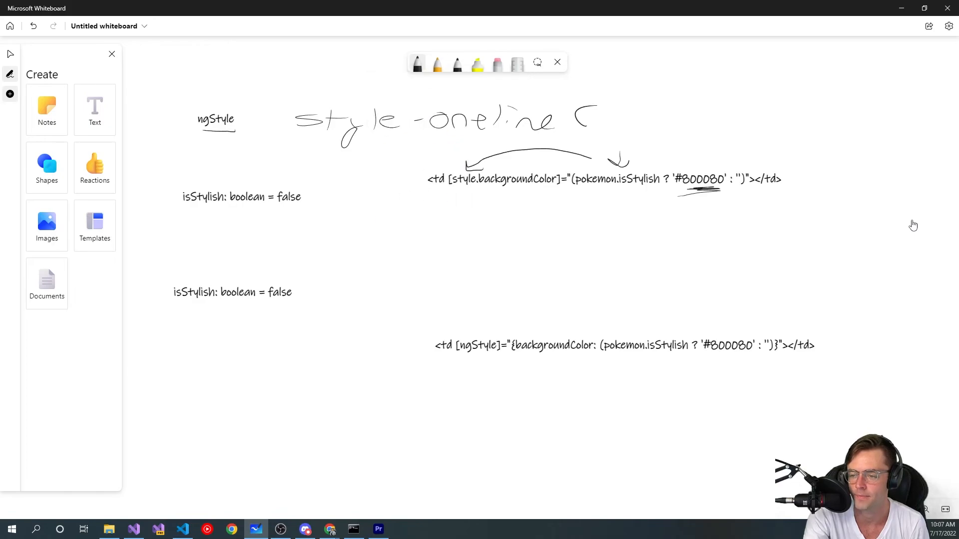
mouse_move(911, 218)
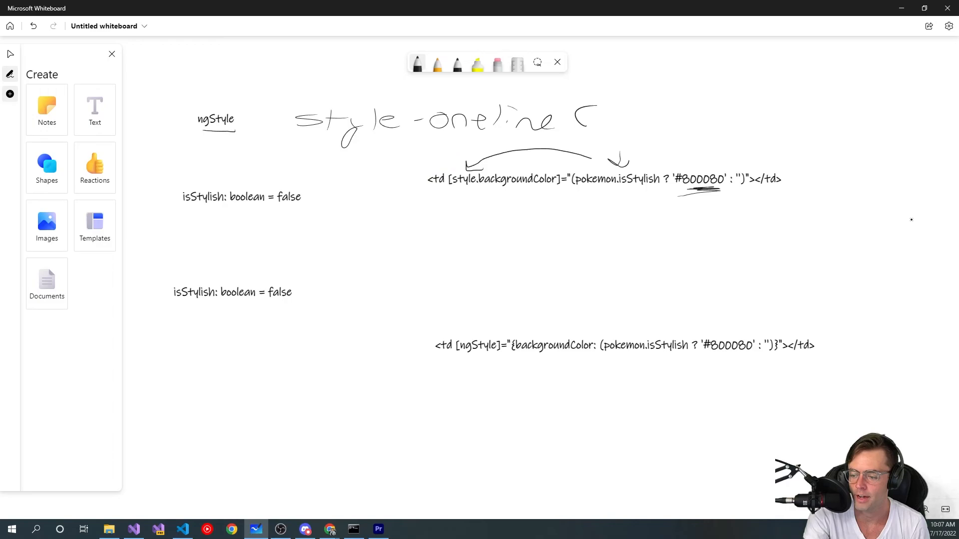
Draw an arrow at [ngStyle] and mark the braces, ternary and style.backgroundColor.
left_click_drag(484, 309, 480, 340)
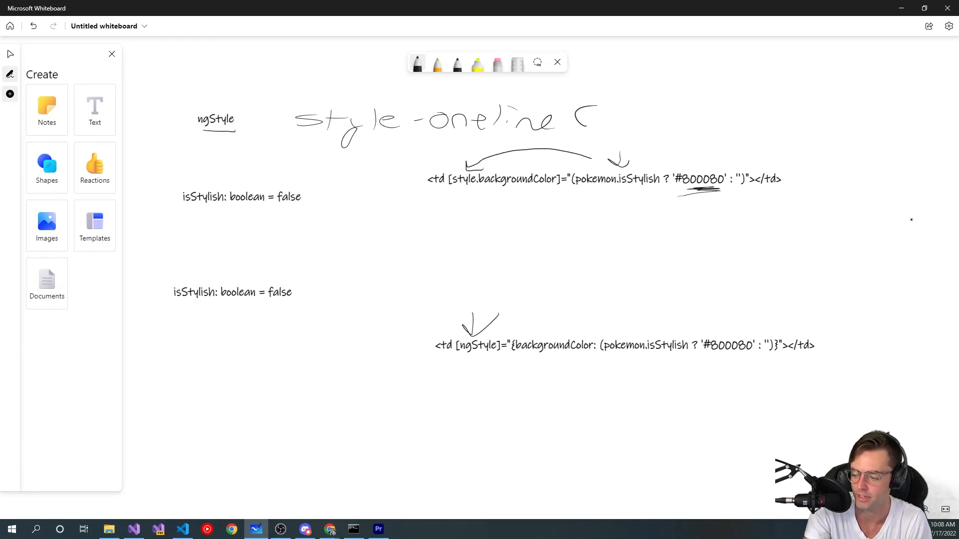
left_click_drag(658, 354, 777, 351)
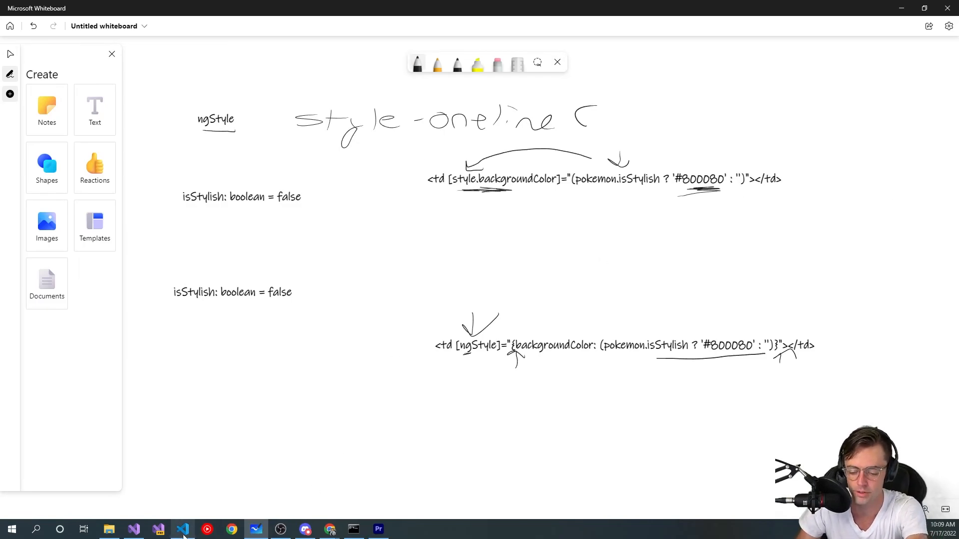
Switch to VS Code and reach pikachu's entry in the pokemons array of app.component.ts.
left_click(183, 529)
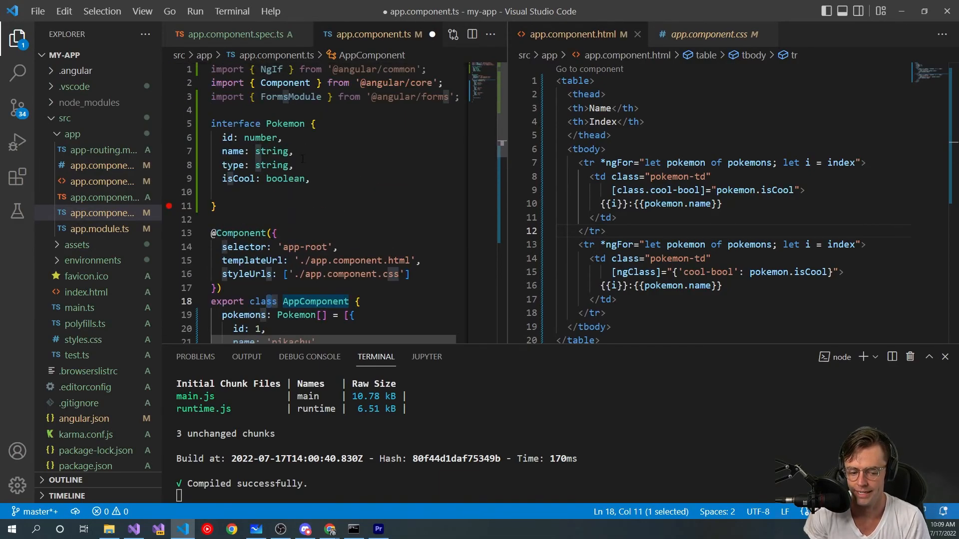
double_click(236, 124)
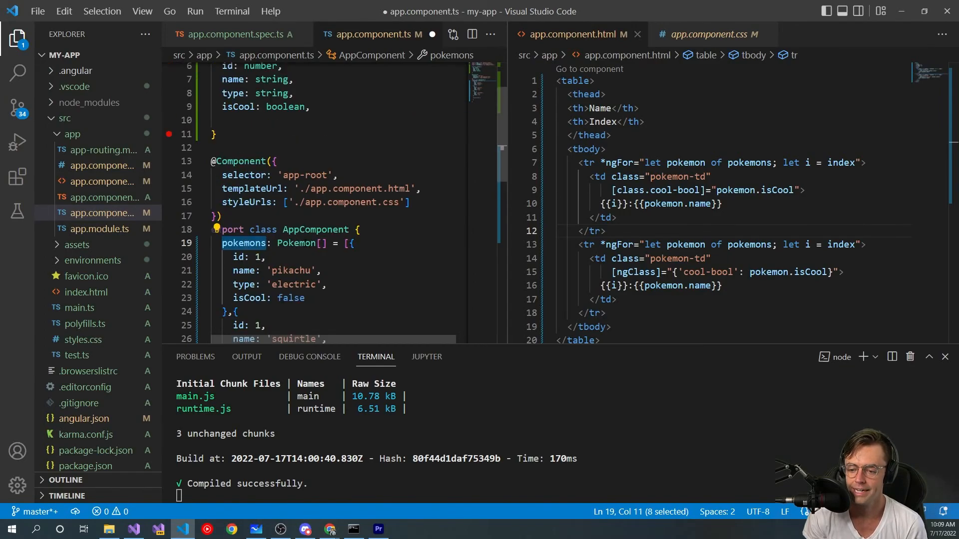
scroll("down", 3)
type(",")
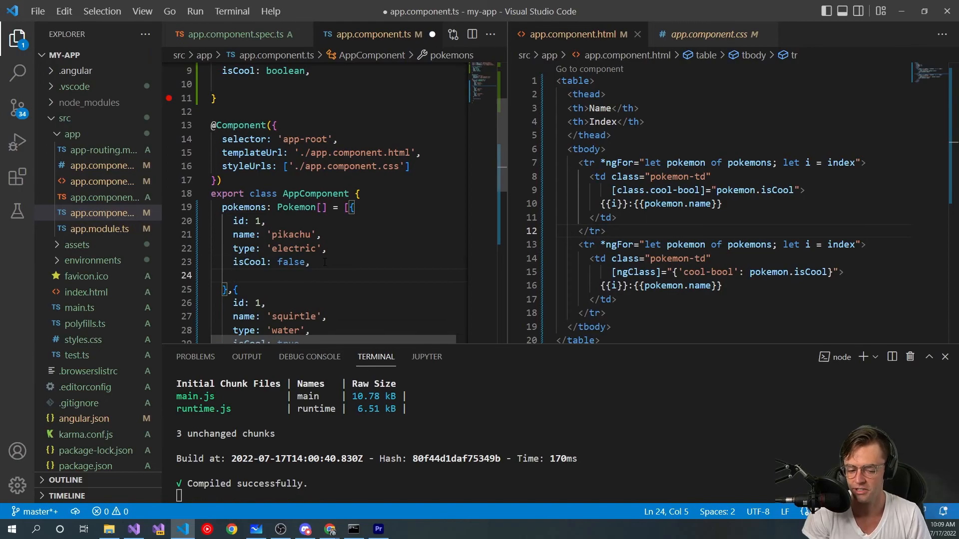
Add 'isStylish: false' to pikachu's entry.
type("is")
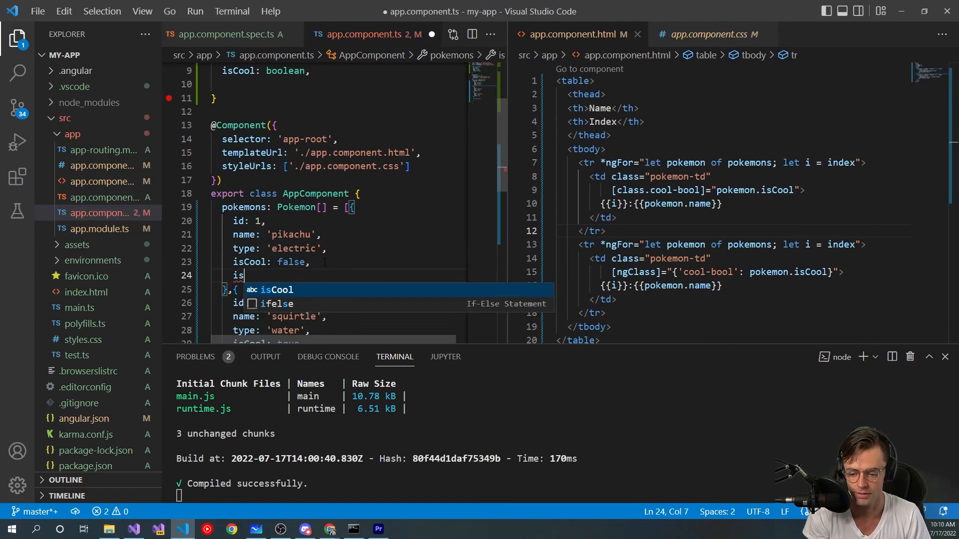
type("Styl")
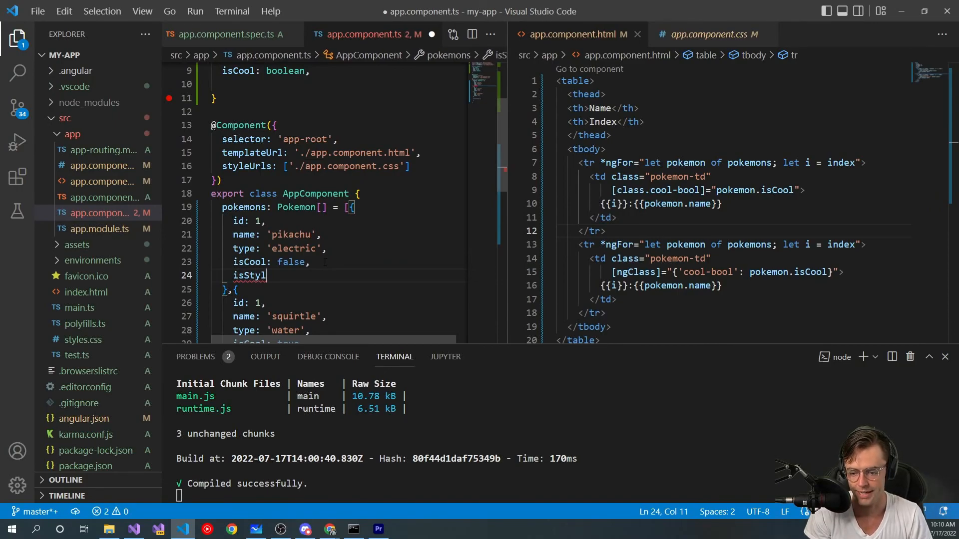
type("ish")
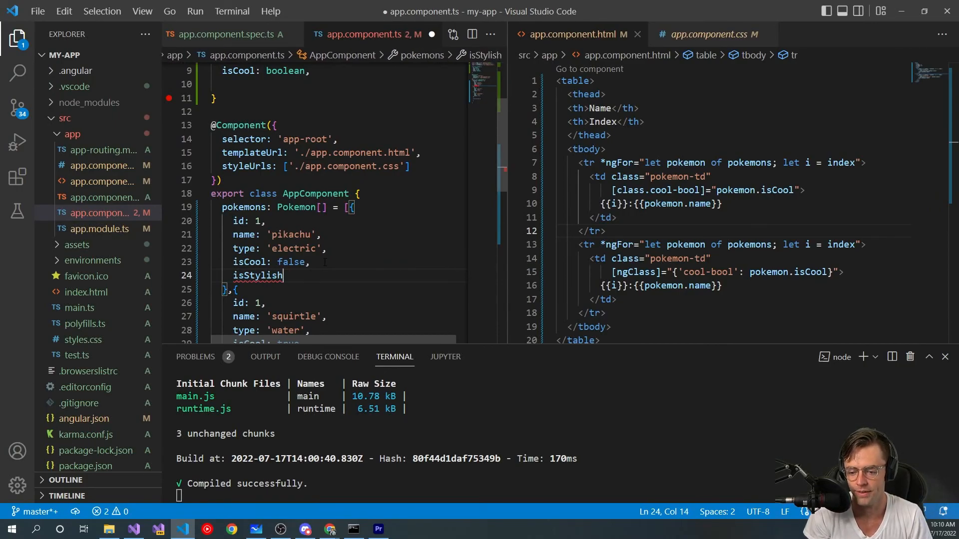
type(": fals")
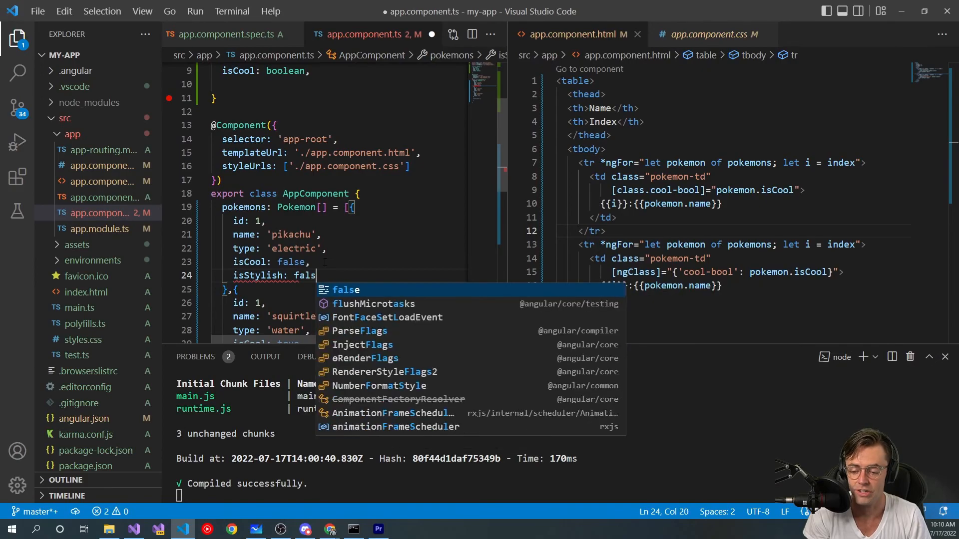
type("e")
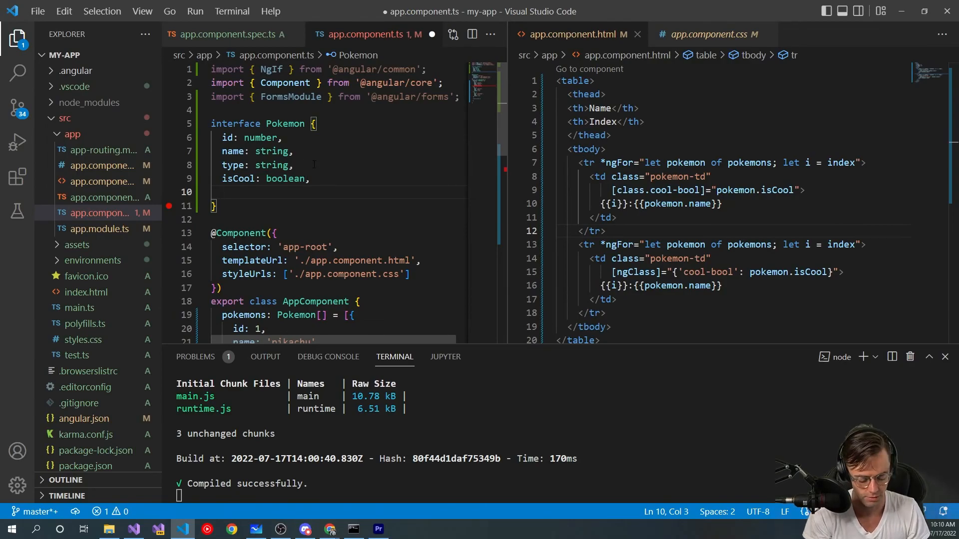
Add 'isStylish: boolean' to the Pokemon interface.
type("isSt")
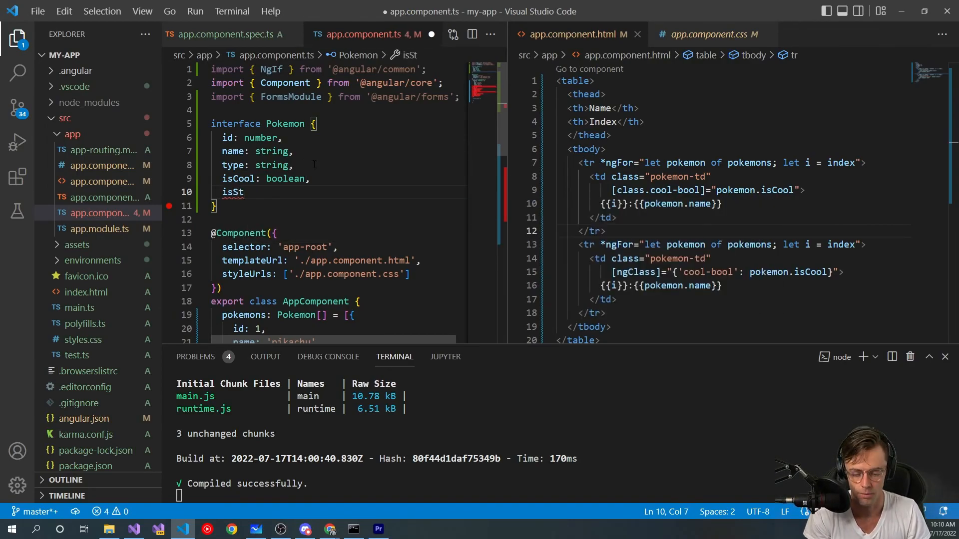
type("ylish: boolean,")
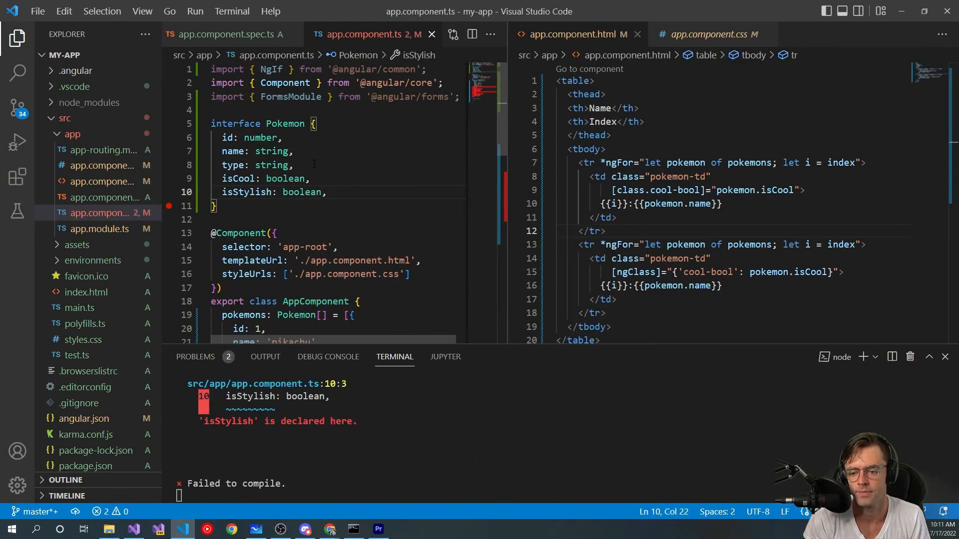
key("Backspace")
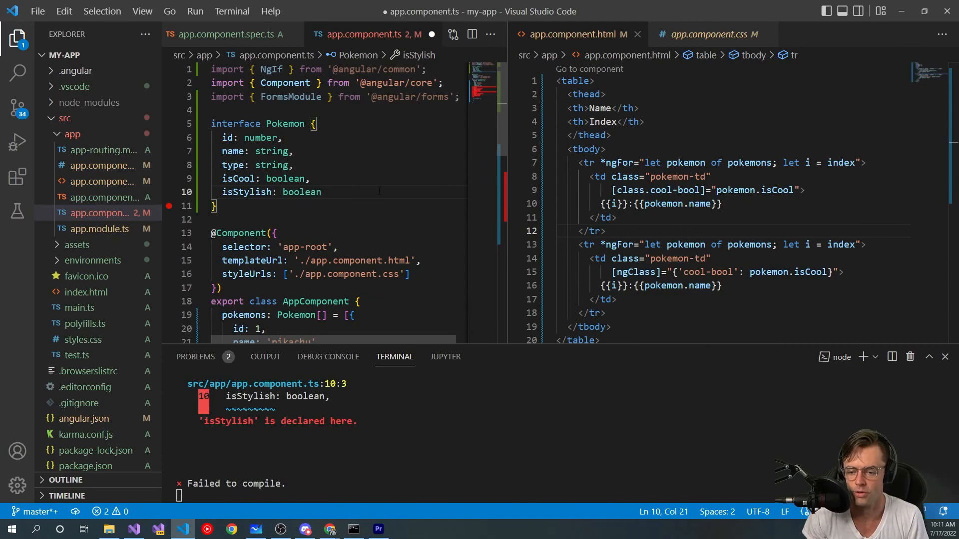
Add 'isStylish: false' to the squirtle and charmander entries.
double_click(302, 193)
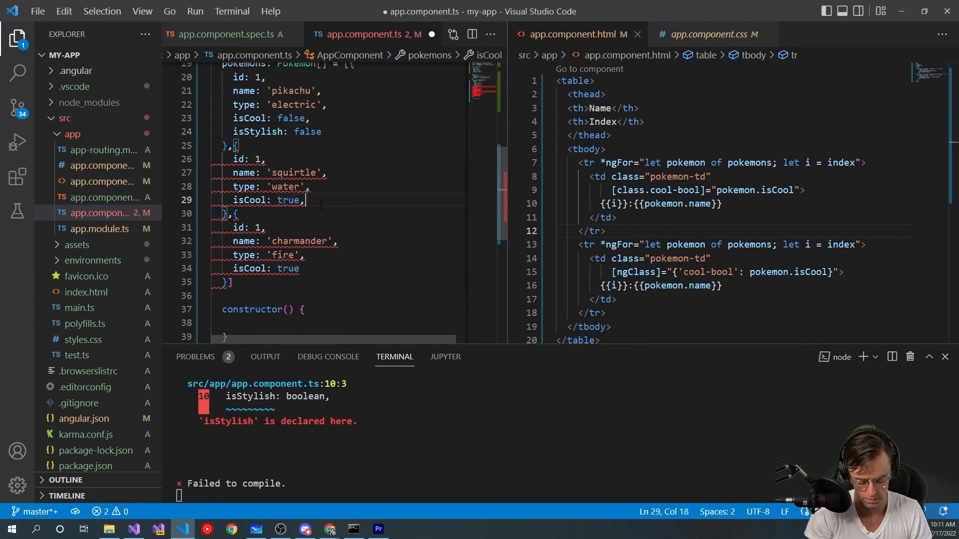
key("Enter")
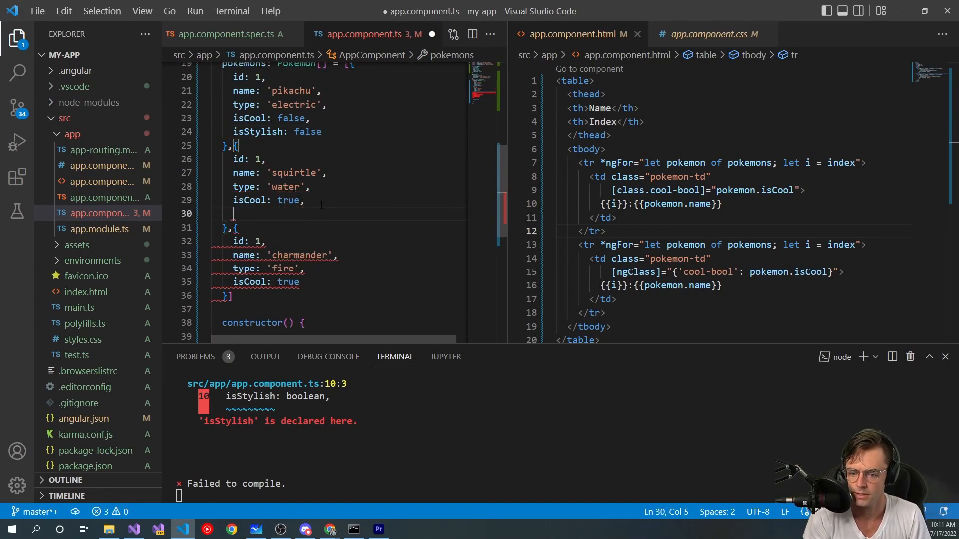
type("isStylish.")
left_click(345, 282)
type(",")
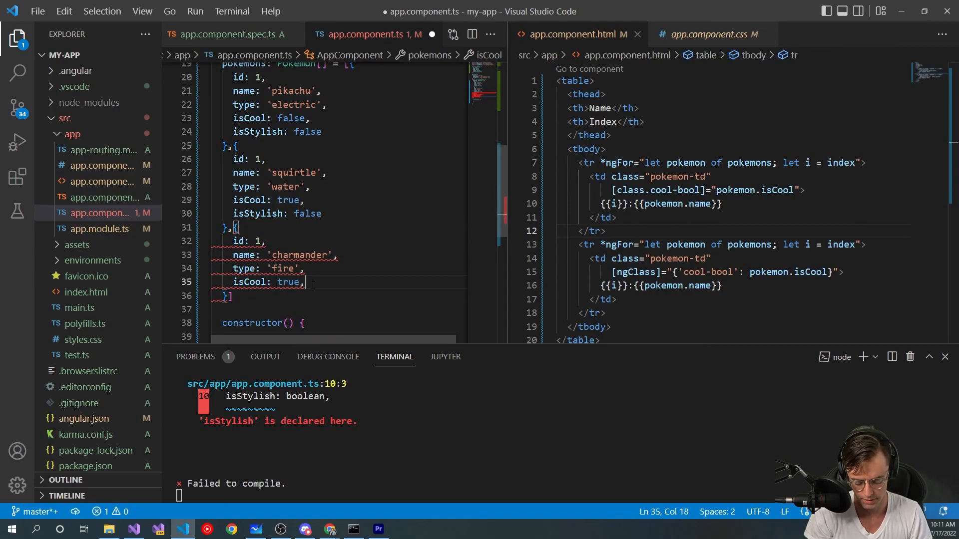
type("isStylish: f")
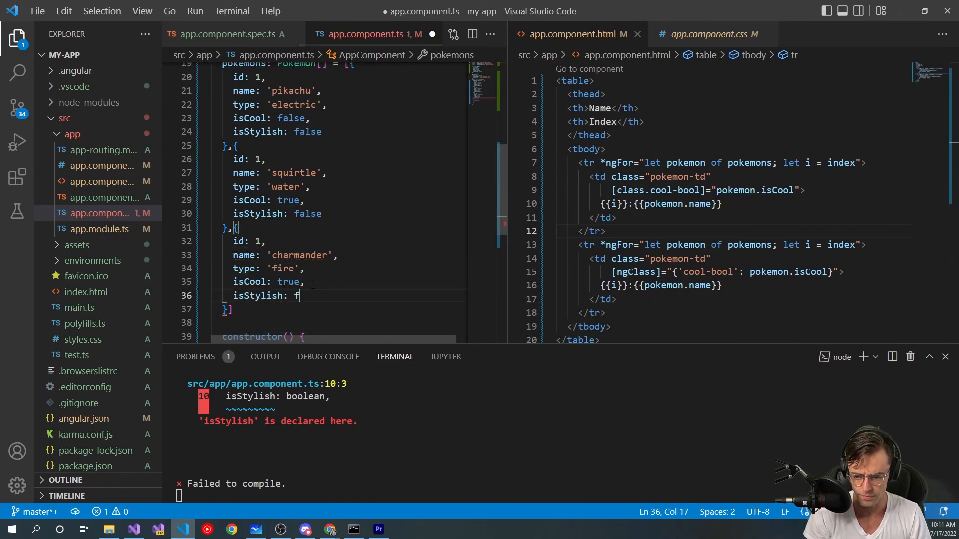
type("alse")
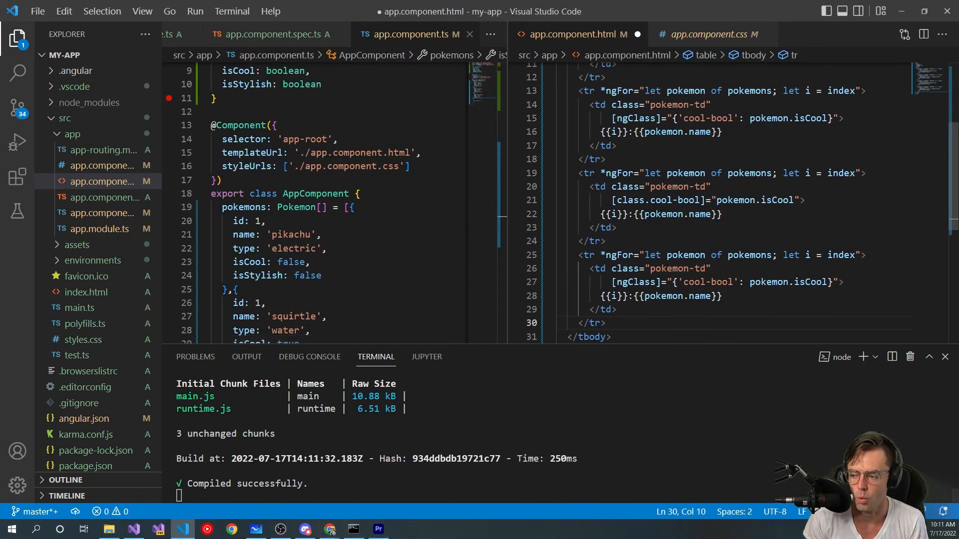
Replace [class.cool-bool] with [style.backgroundColor] on the middle row's cell.
double_click(630, 200)
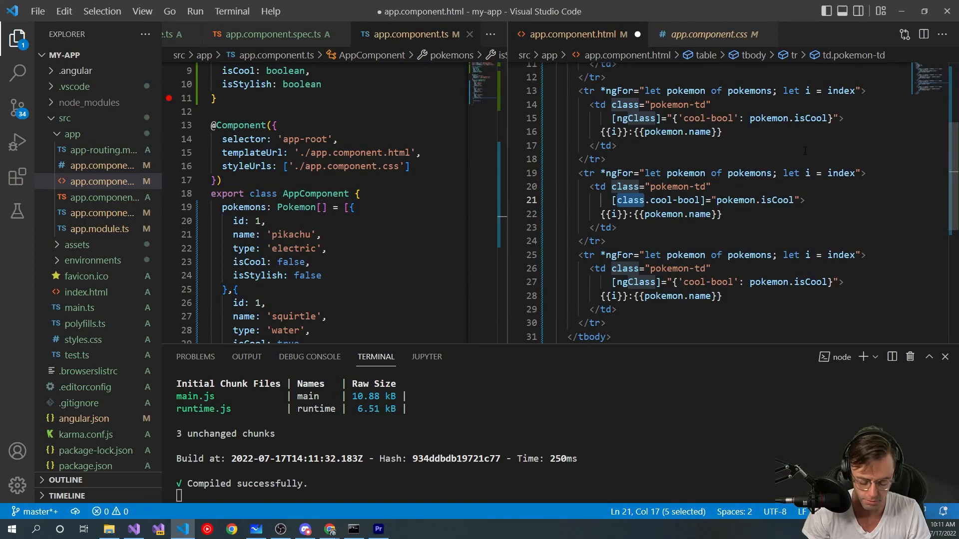
type("style")
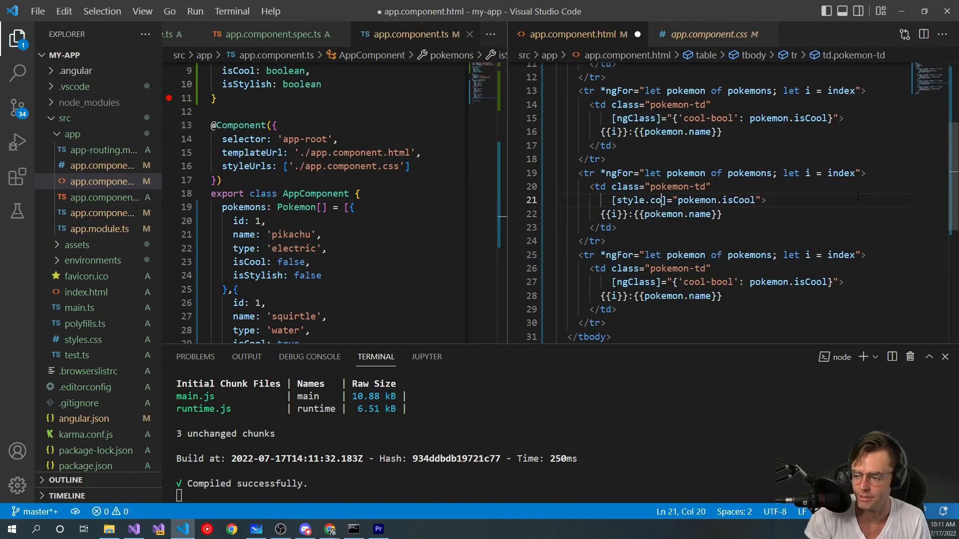
type("back")
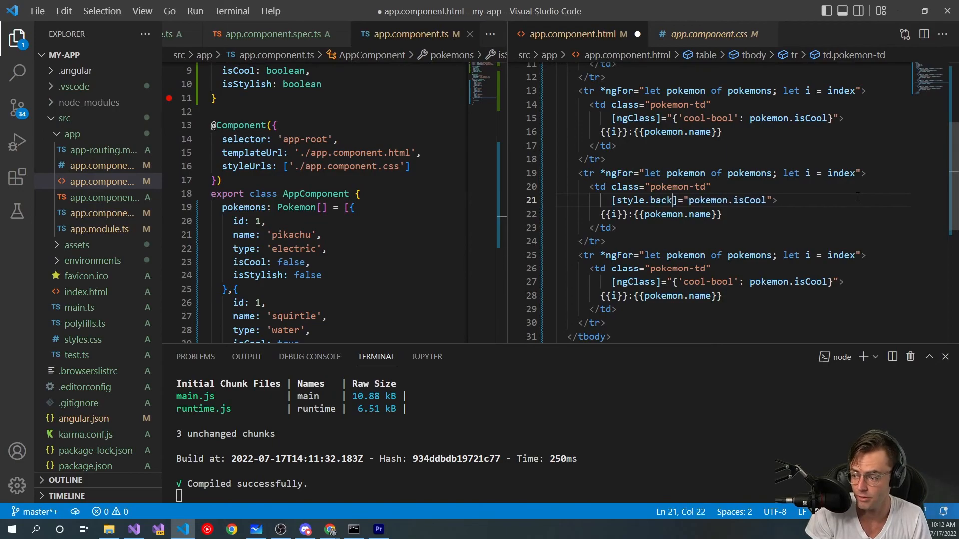
type("colo")
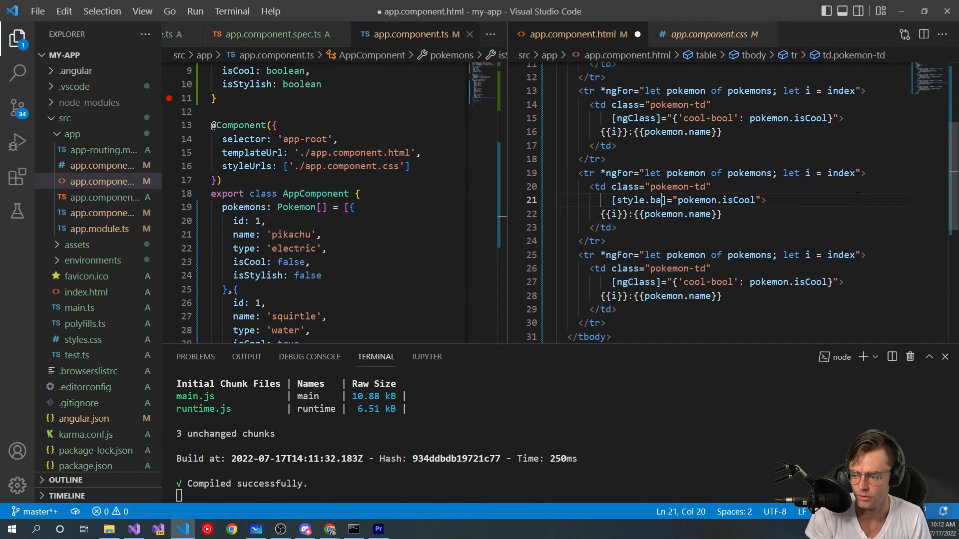
type("ck")
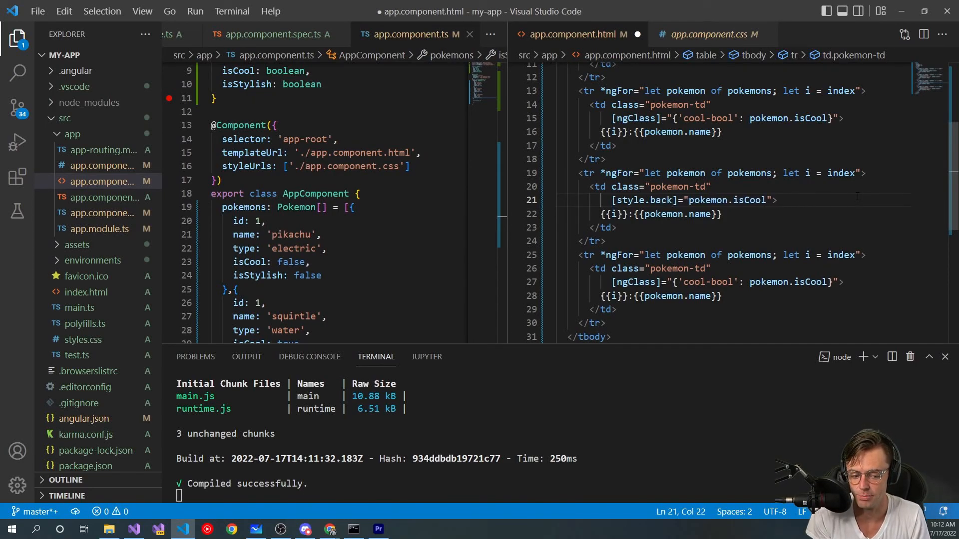
type("g")
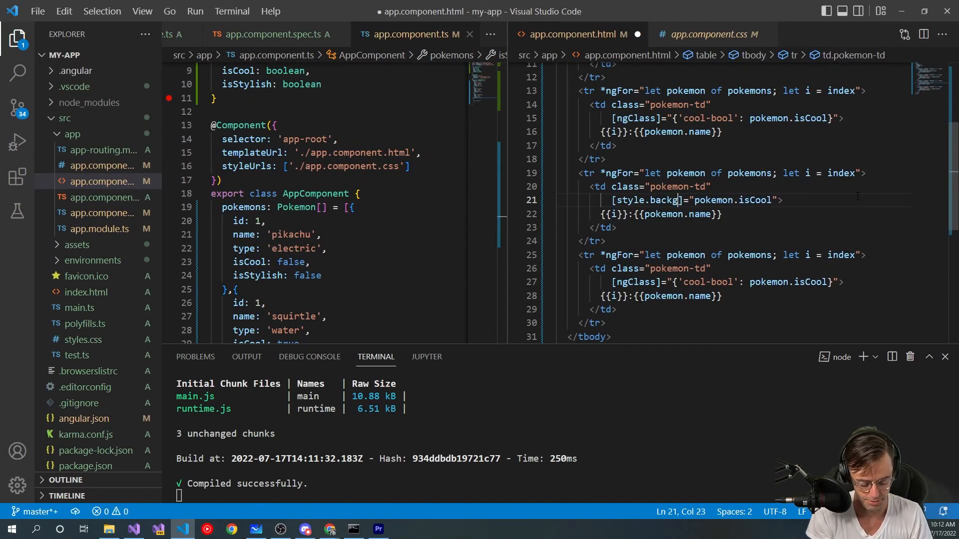
type("round")
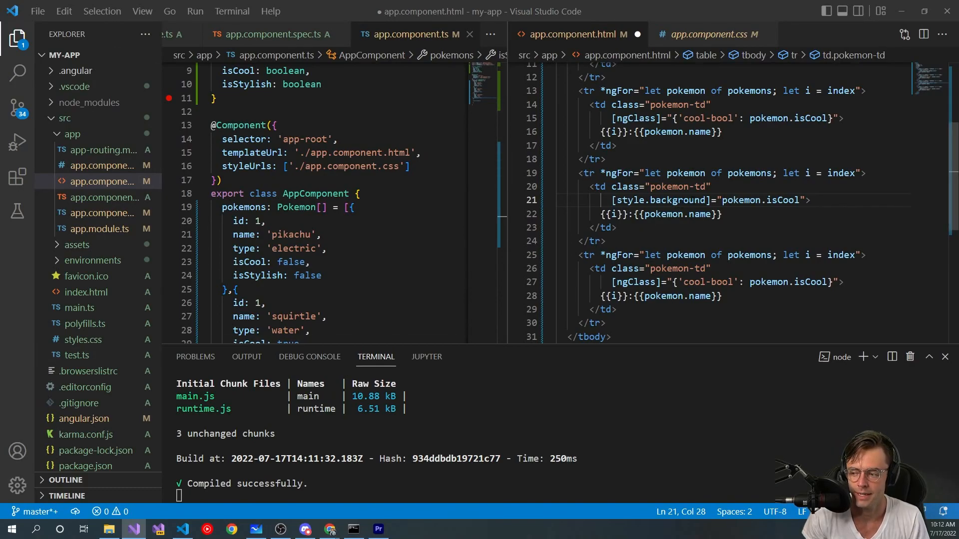
type("Color")
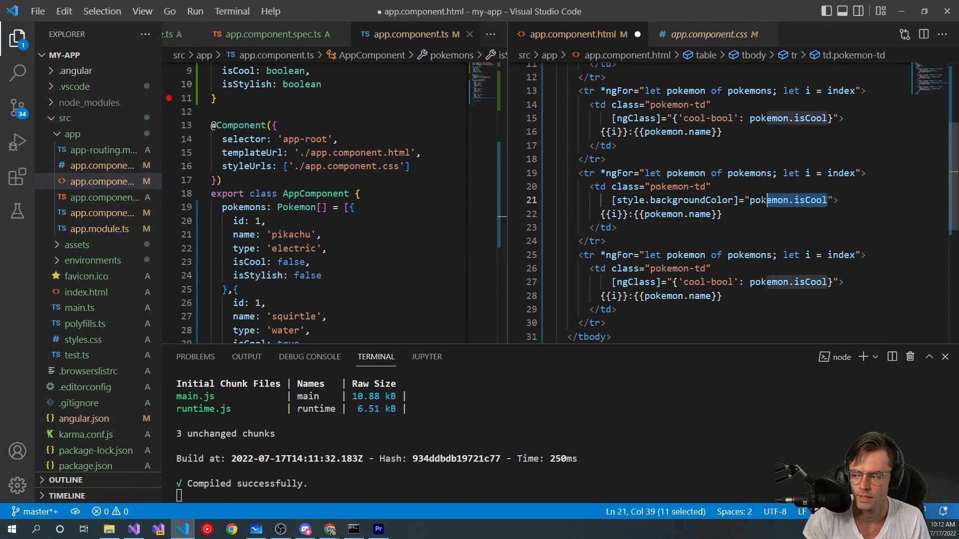
Bind it to (pokemon.isStylish ? '#BF40BF' : '').
type("(")
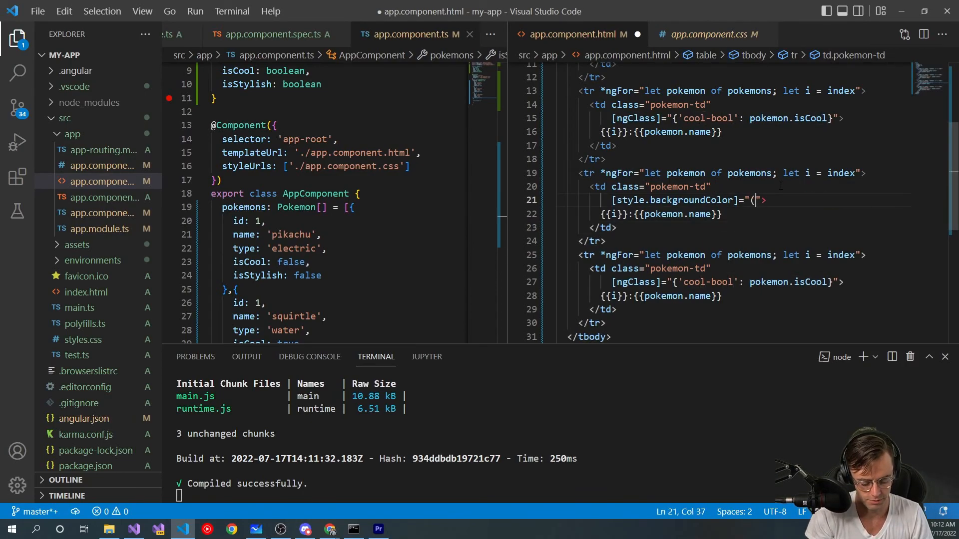
type("pokemon.")
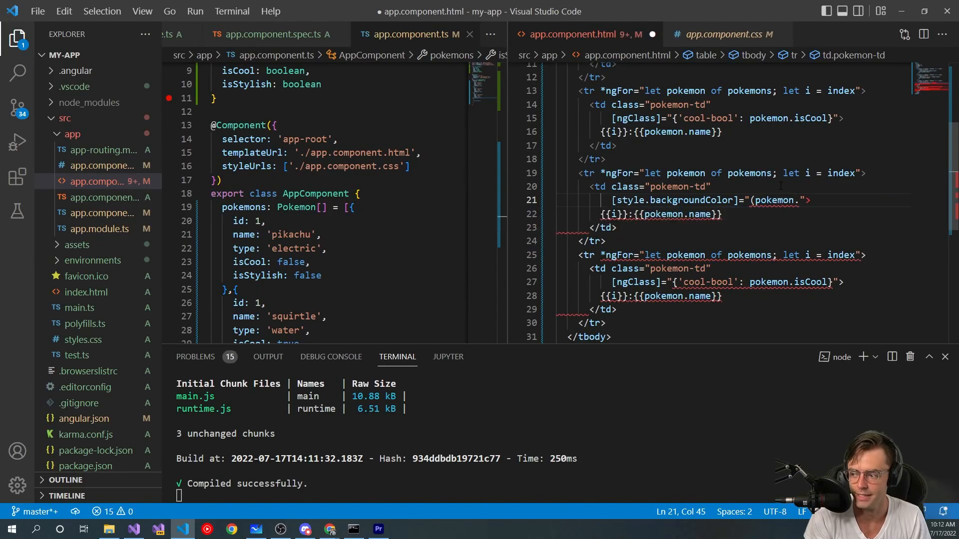
type("isS")
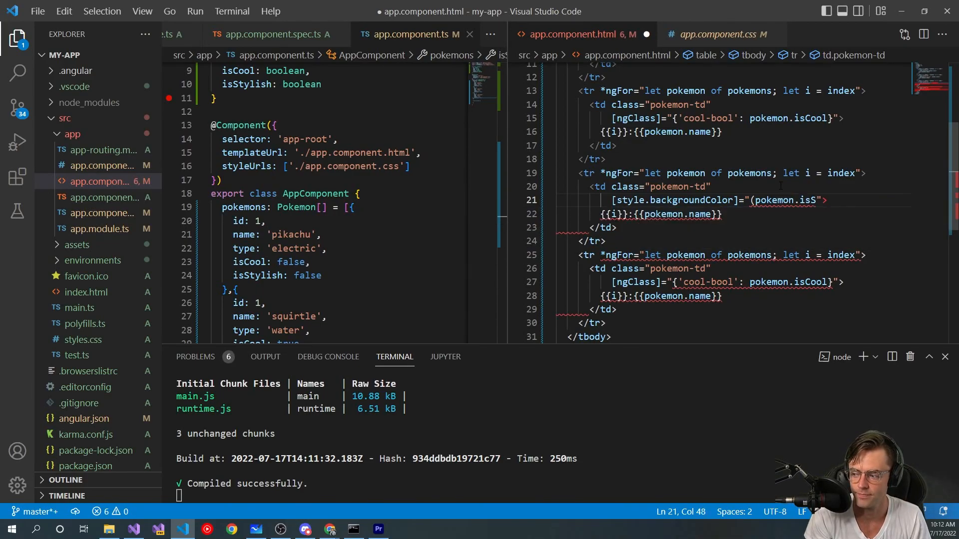
type("tylish ? '#BF40BF': '")
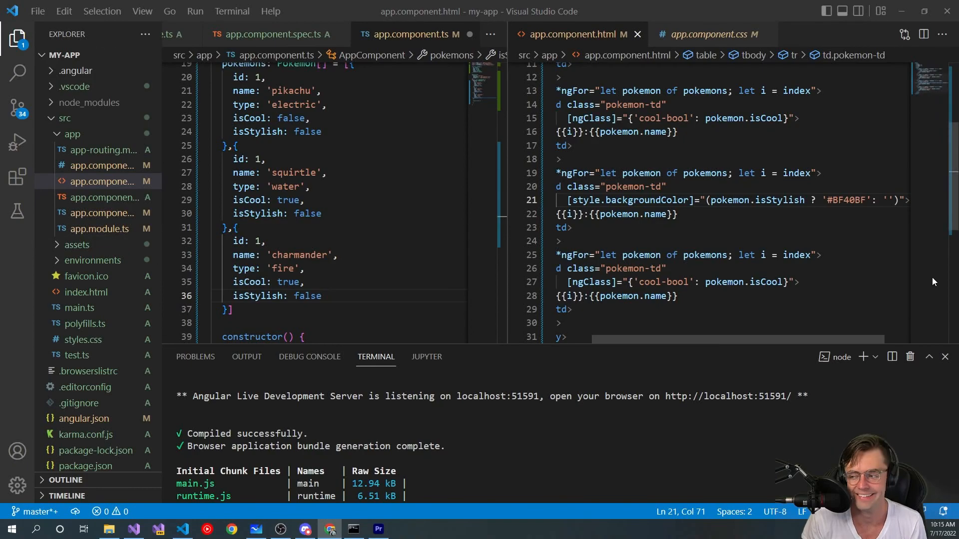
Change the stylish colour to '#800080' and set squirtle and pikachu isStylish: true.
double_click(843, 200)
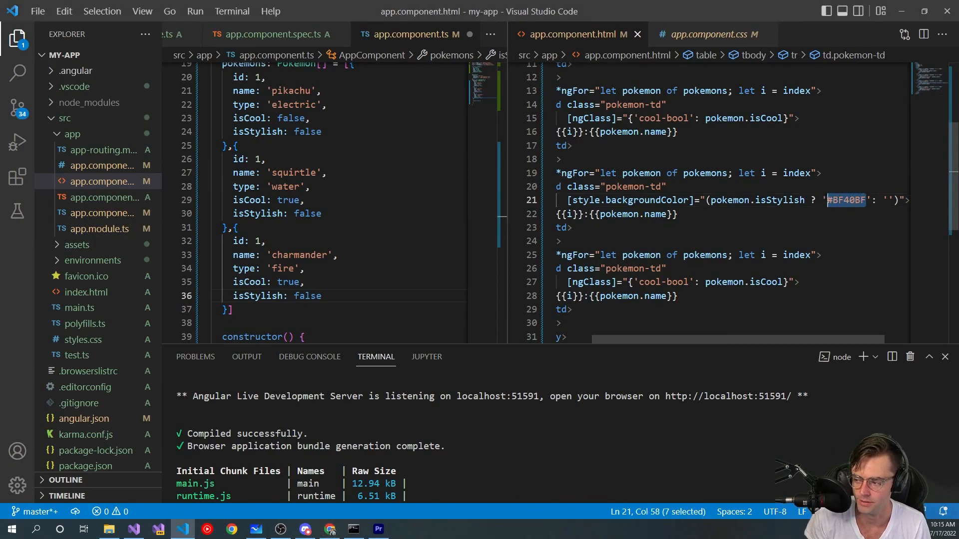
type("#800080")
left_click(343, 214)
type("tru")
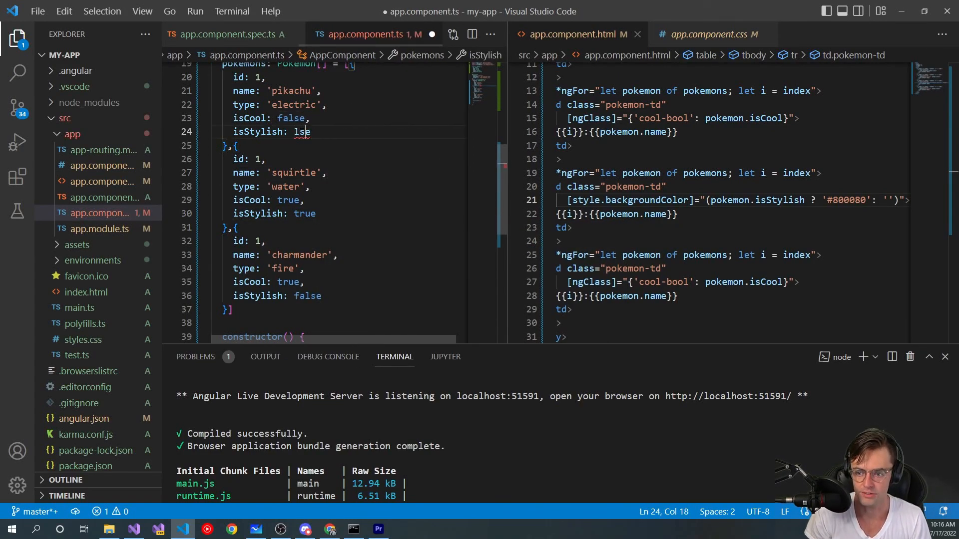
key("BackSpace")
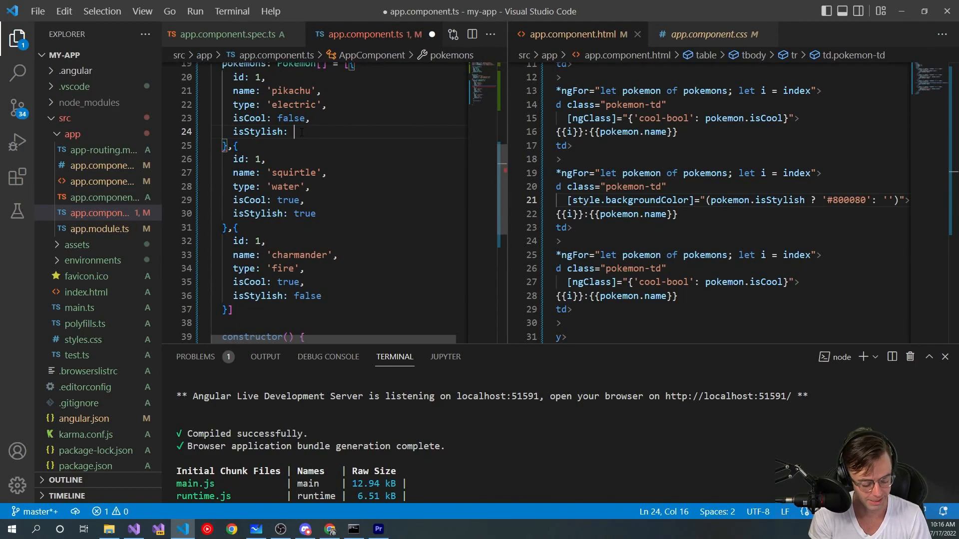
type("true")
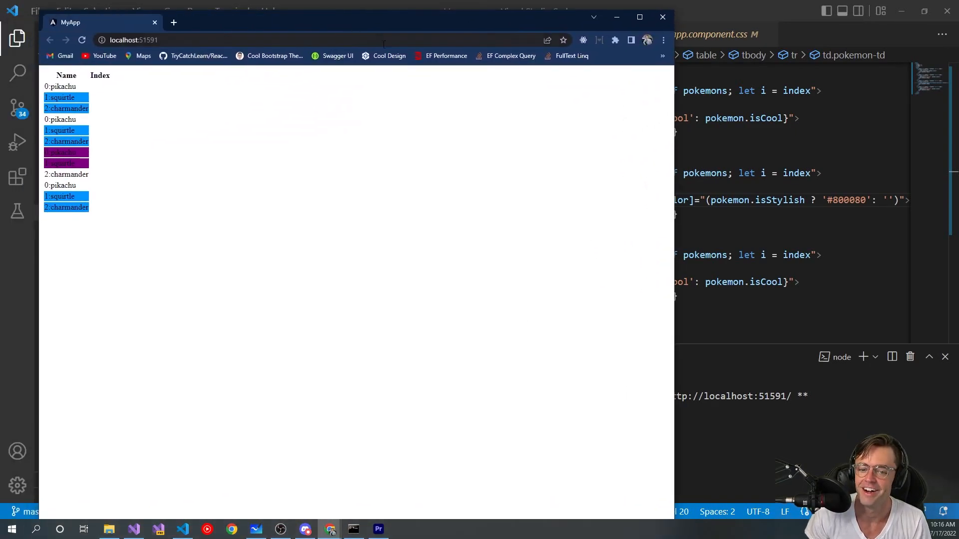
Switch to the browser to check the purple cells for stylish pokemon.
left_click(639, 17)
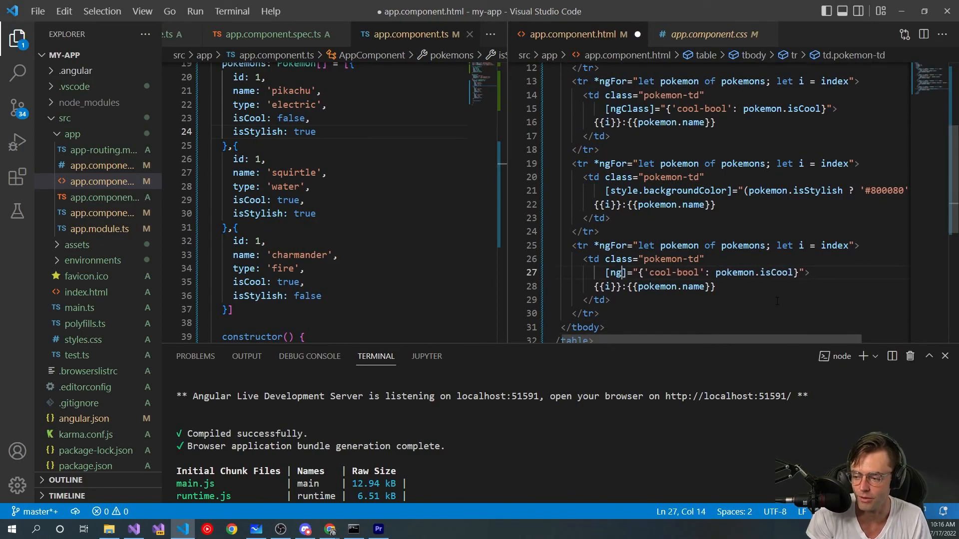
Swap [ngClass] for [ngStyle] and replace 'cool-bool' with a 'backgroundColor' ternary on pokemon.isCool starting the '#' hex value.
type("Style")
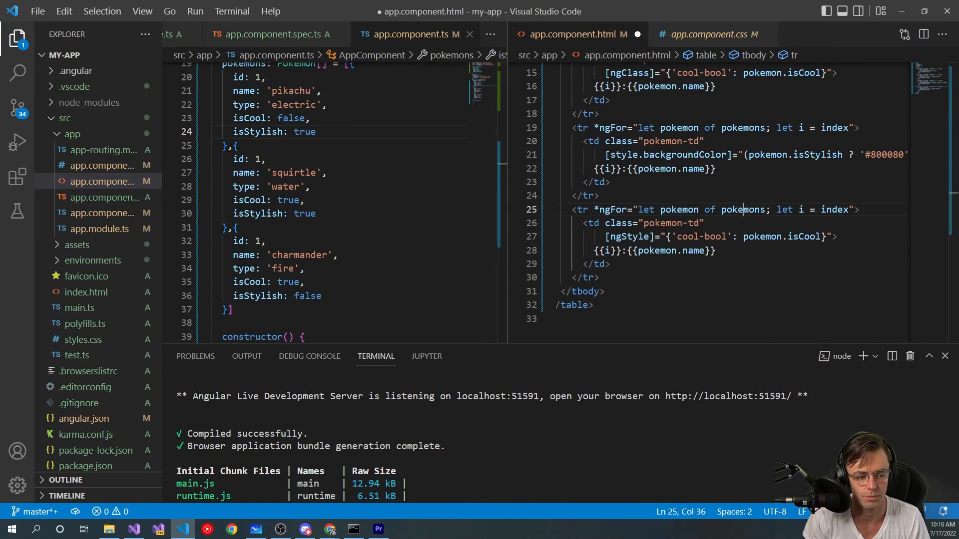
left_click(702, 250)
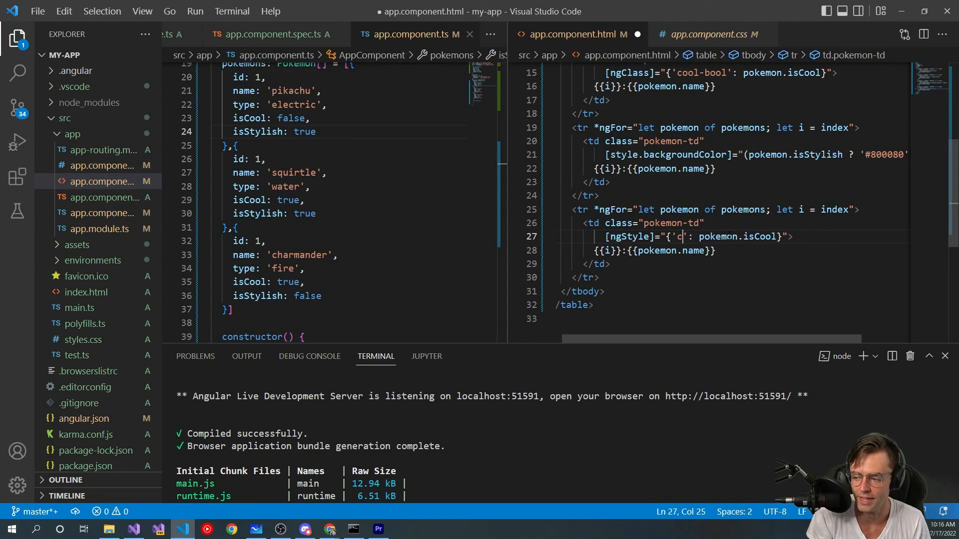
type("backgroundColor")
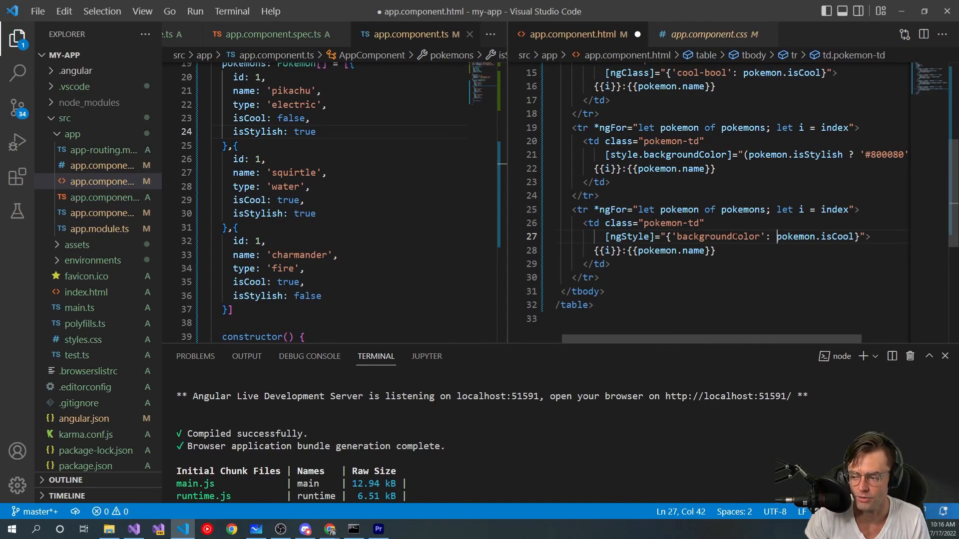
type("()")
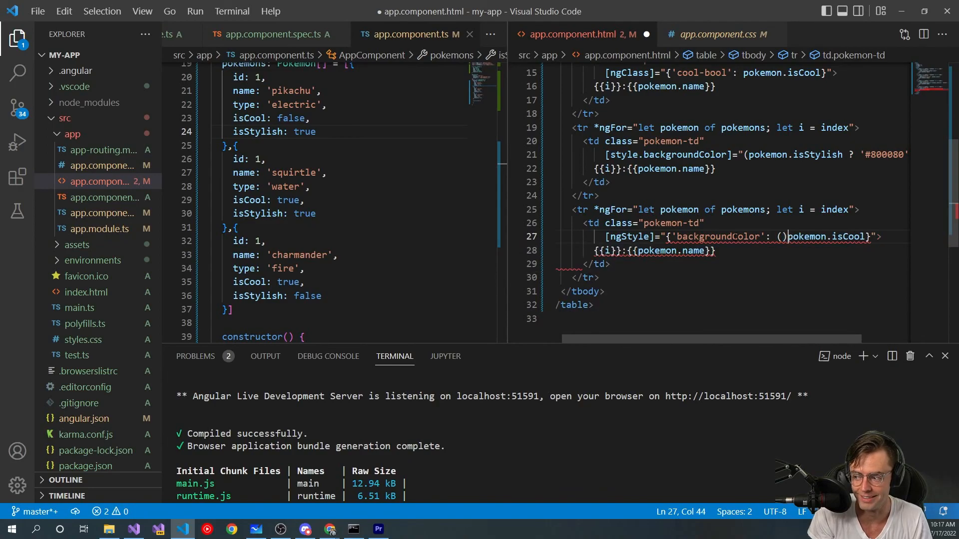
key("Backspace")
type(" ? )")
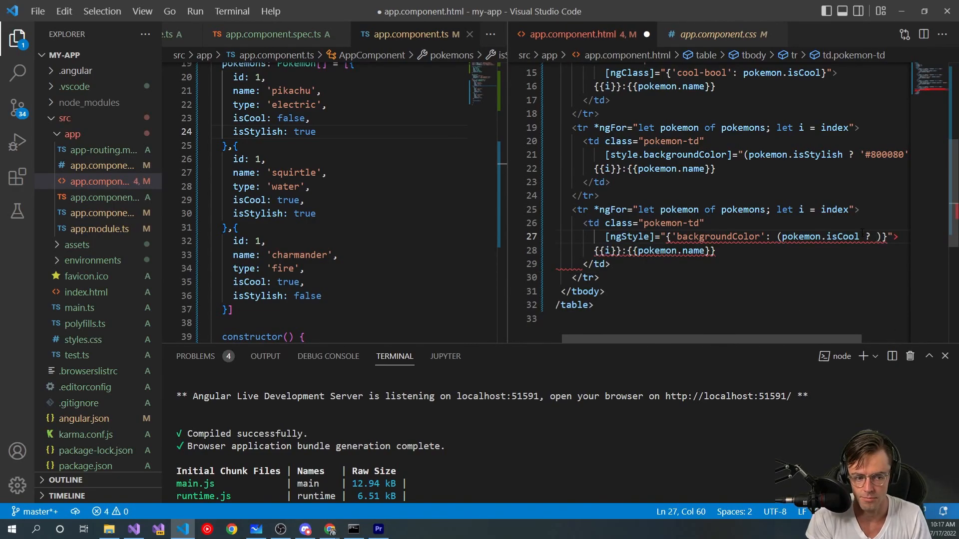
type("#")
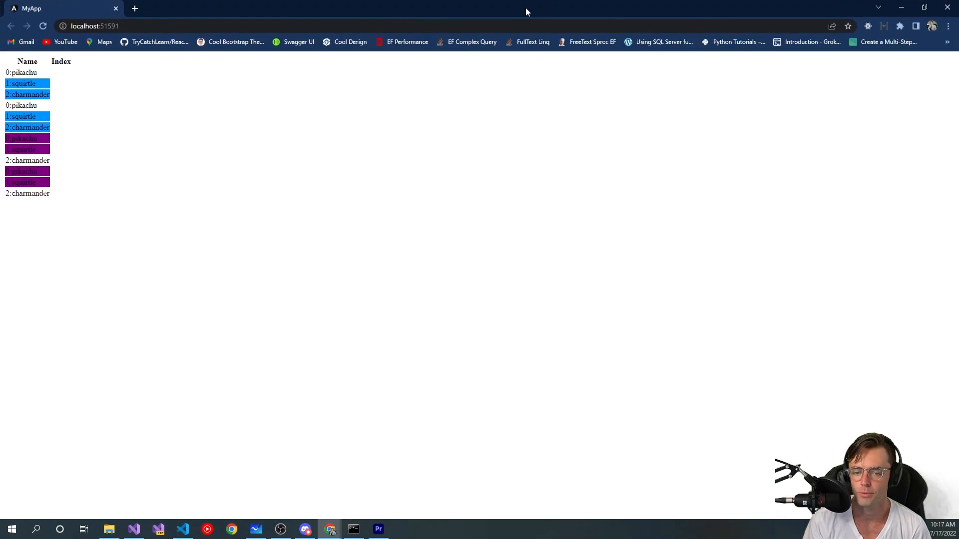
mouse_move(24, 158)
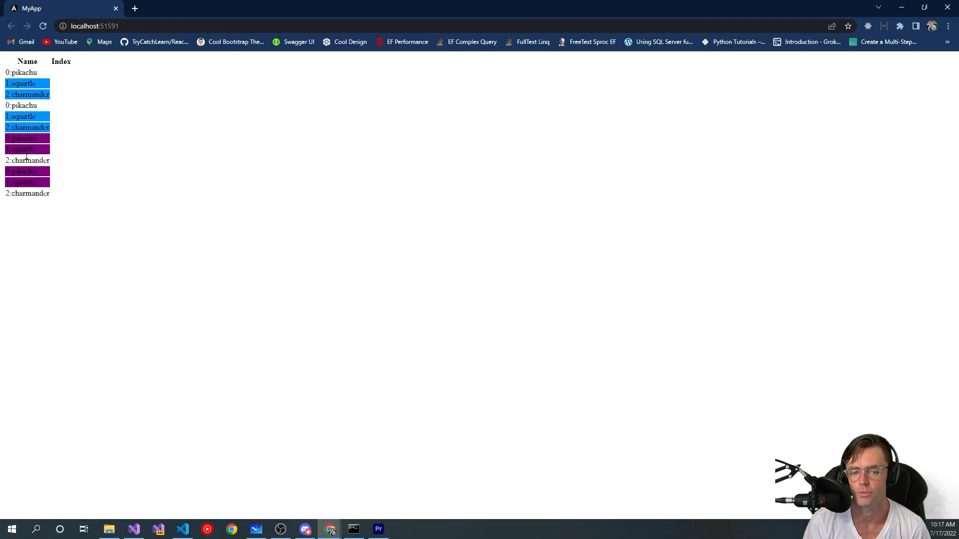
mouse_move(60, 10)
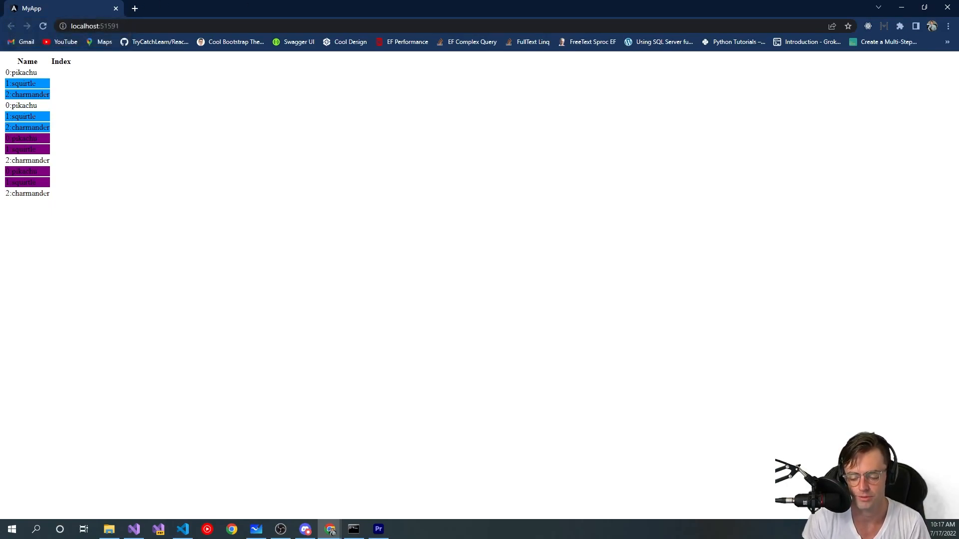
mouse_move(281, 529)
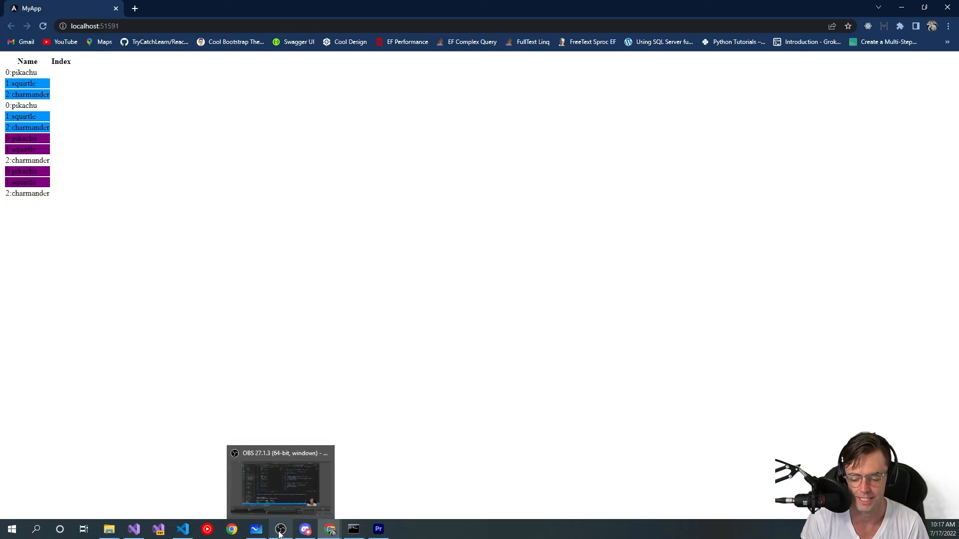